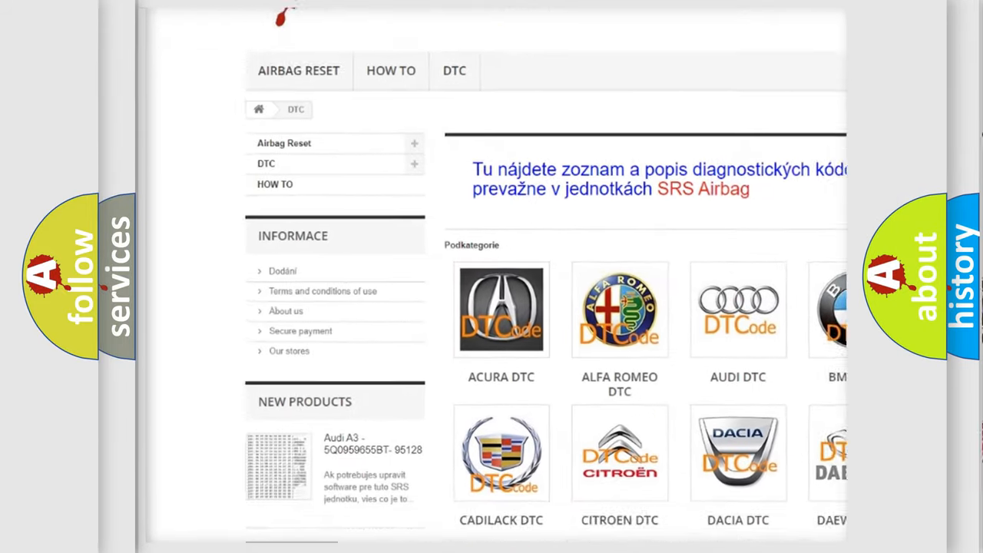
{"action": "scroll", "scroll_direction": "down", "scroll_amount": 3}
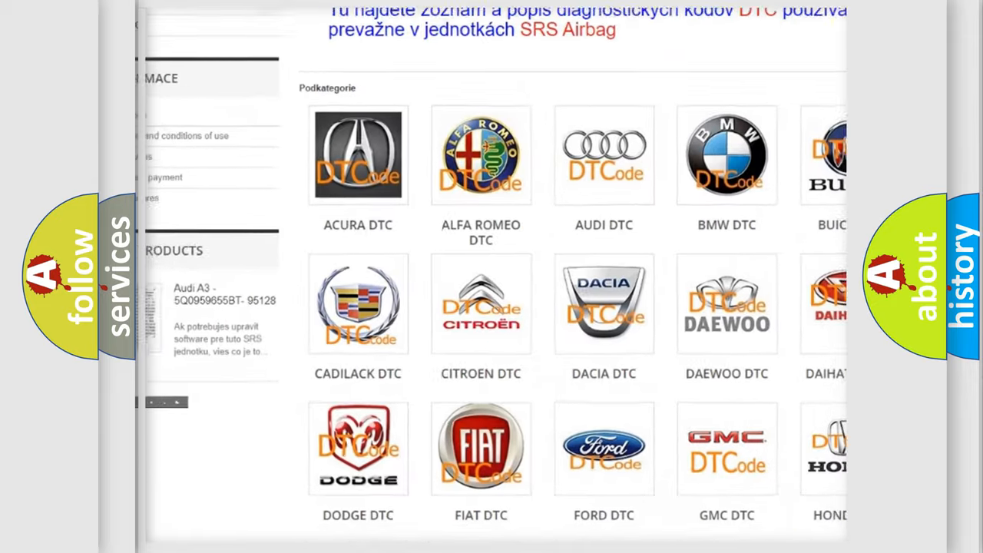
{"action": "scroll", "scroll_direction": "down", "scroll_amount": 3}
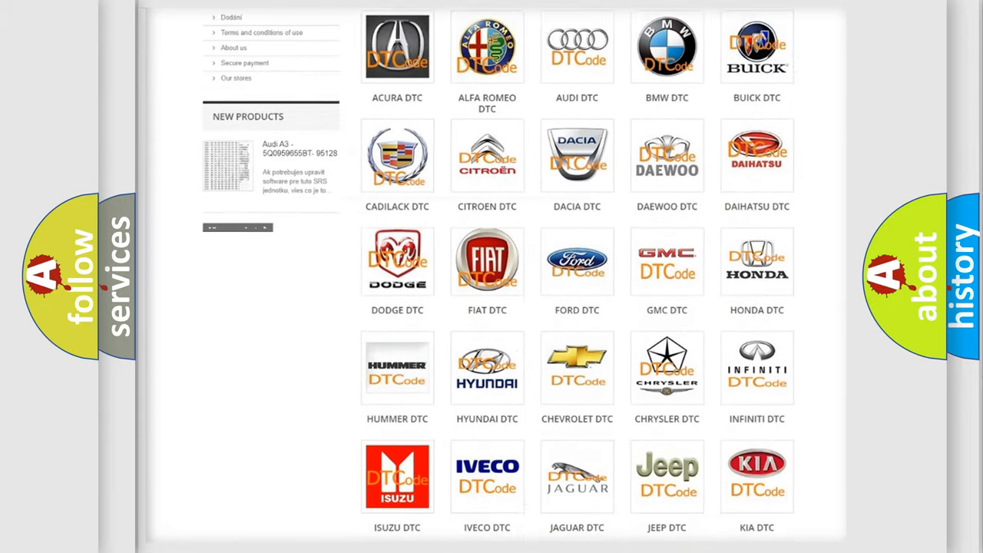
{"action": "scroll", "scroll_direction": "down", "scroll_amount": 3}
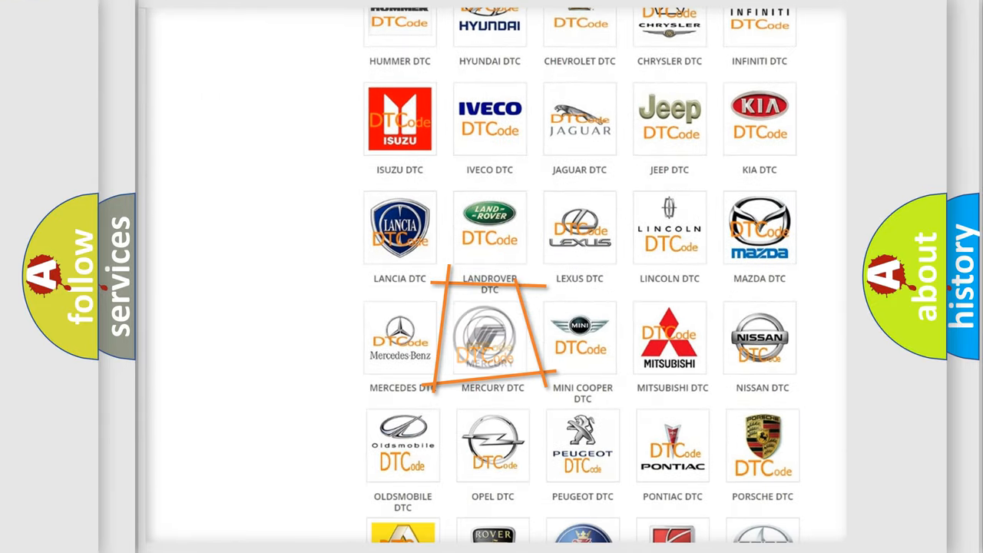